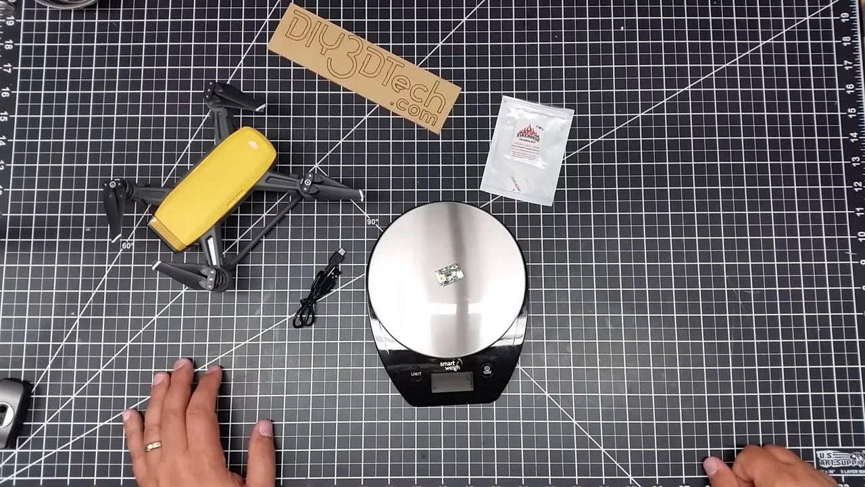
mouse_move(419, 338)
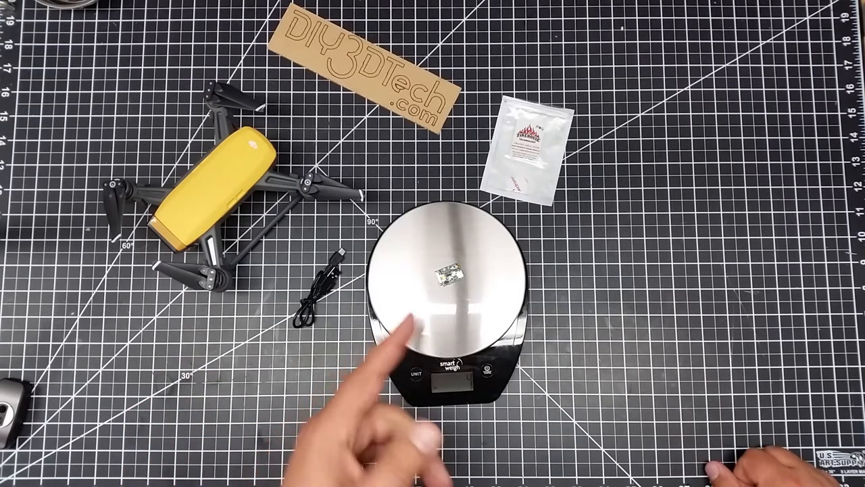